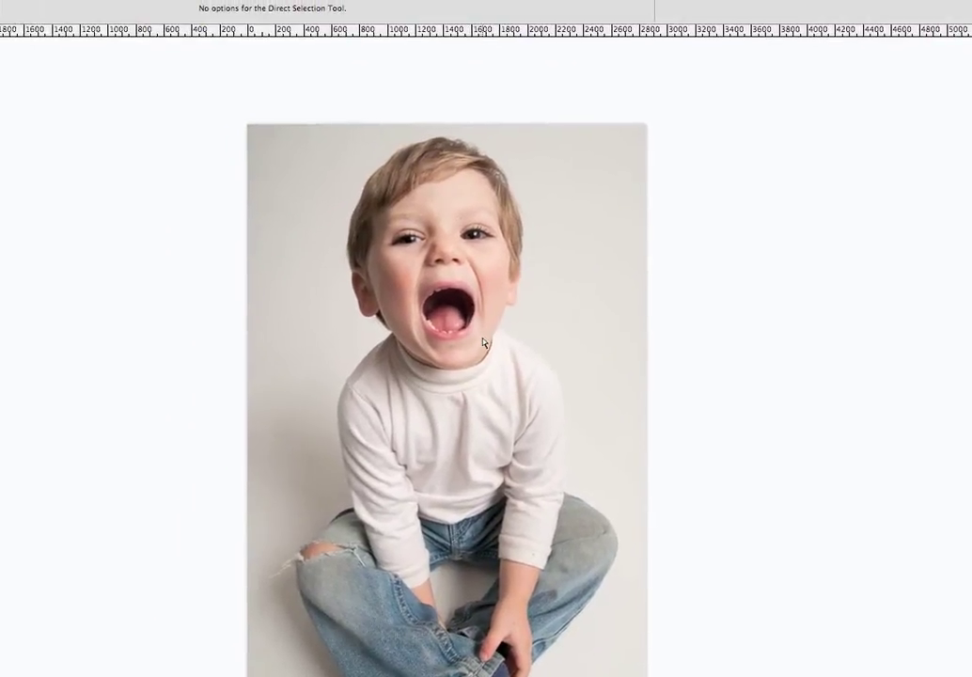
Alt-click the new adjustment layer button and choose Curves to bring up layer options
click(874, 663)
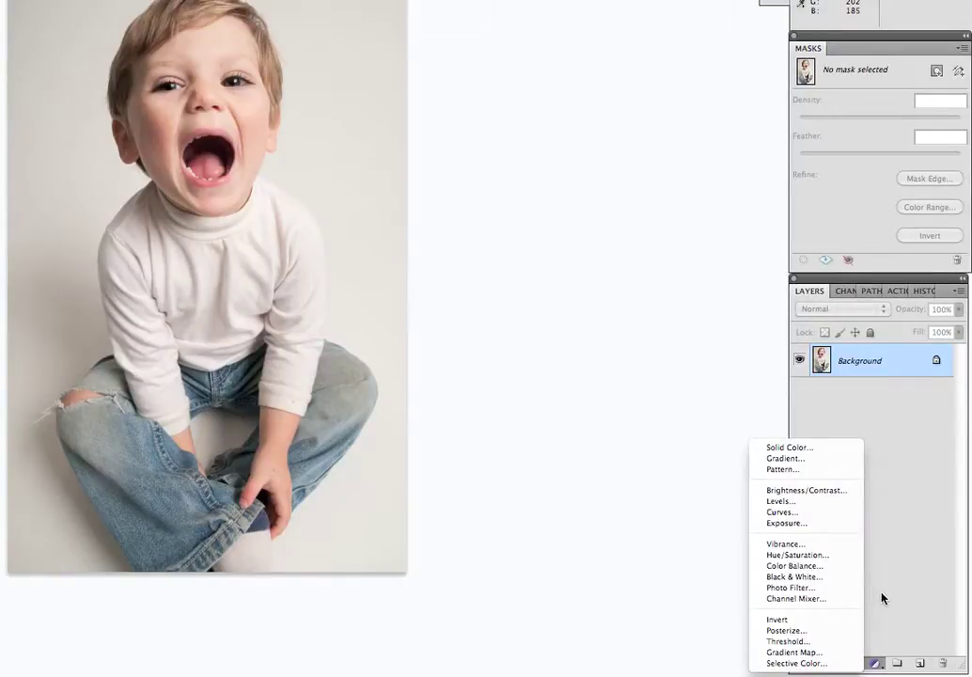
click(780, 511)
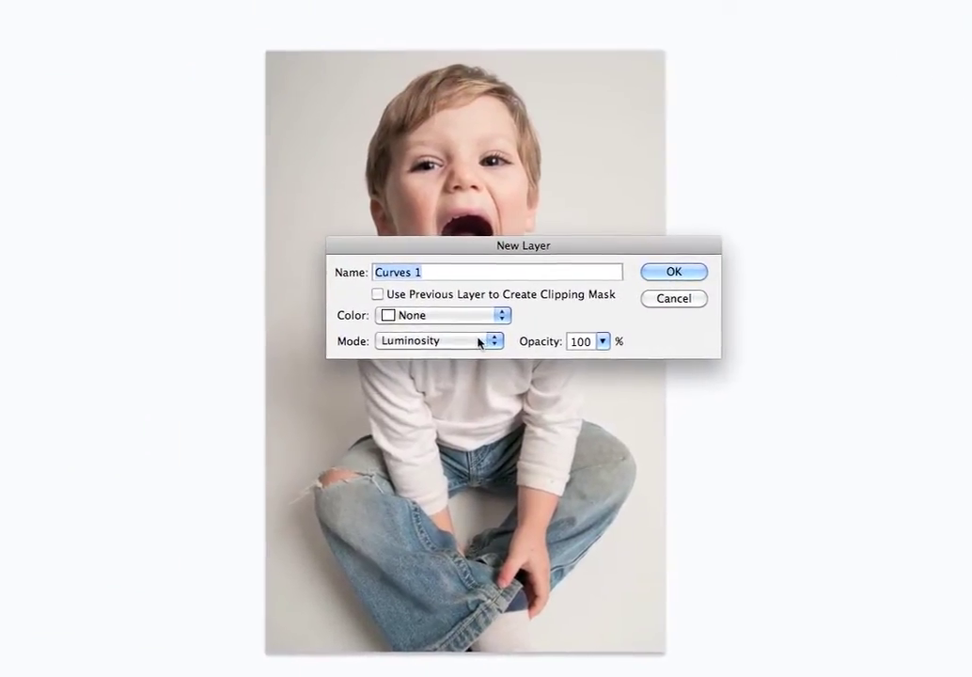
Set the new Curves 1 layer's blending mode to Luminosity and create it
click(438, 340)
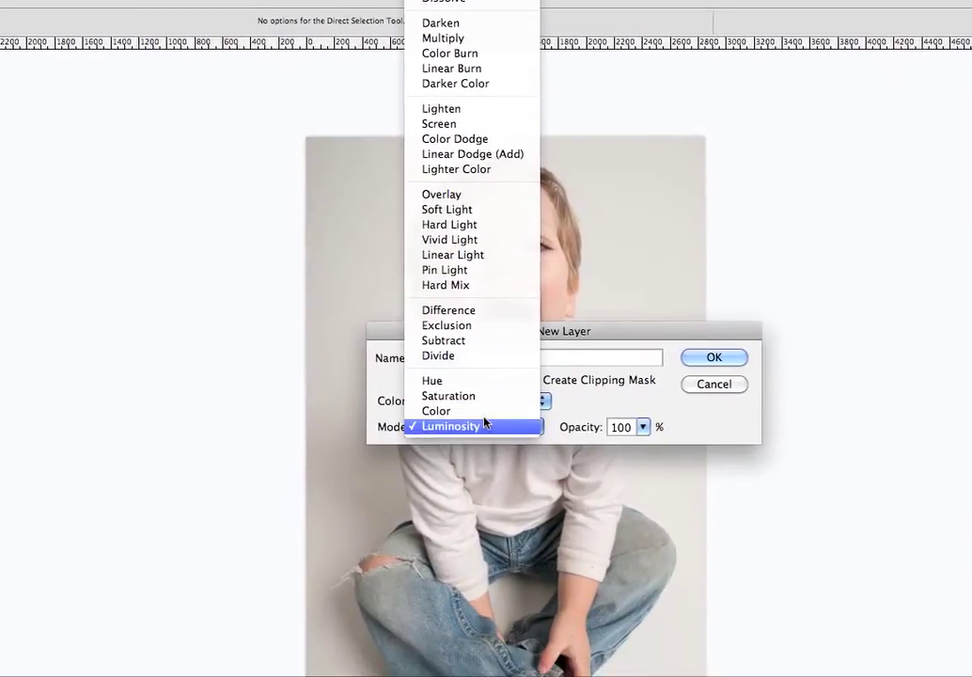
click(451, 426)
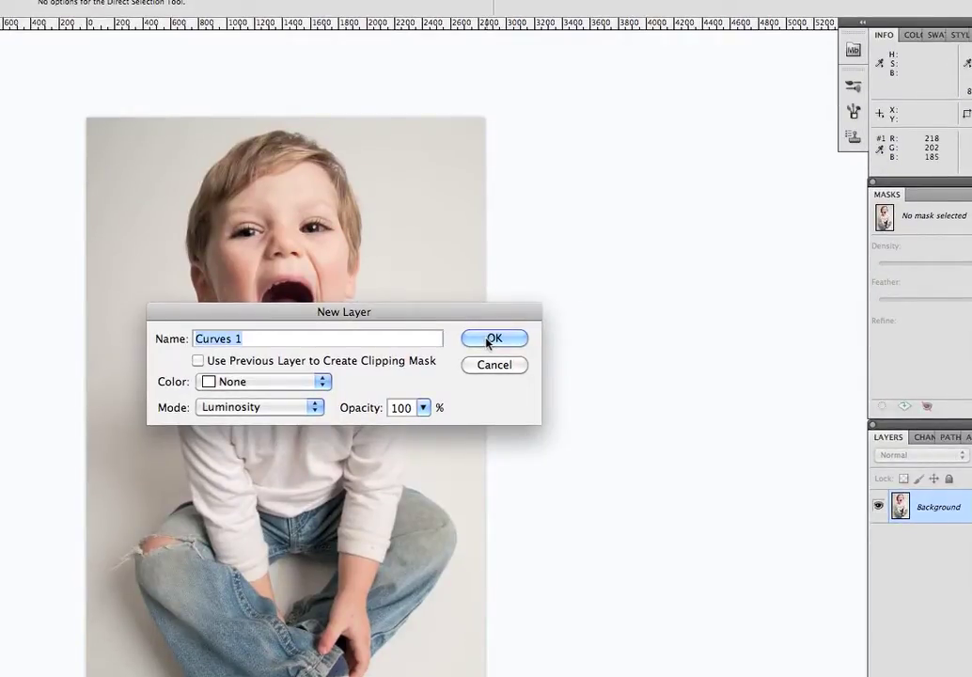
click(494, 339)
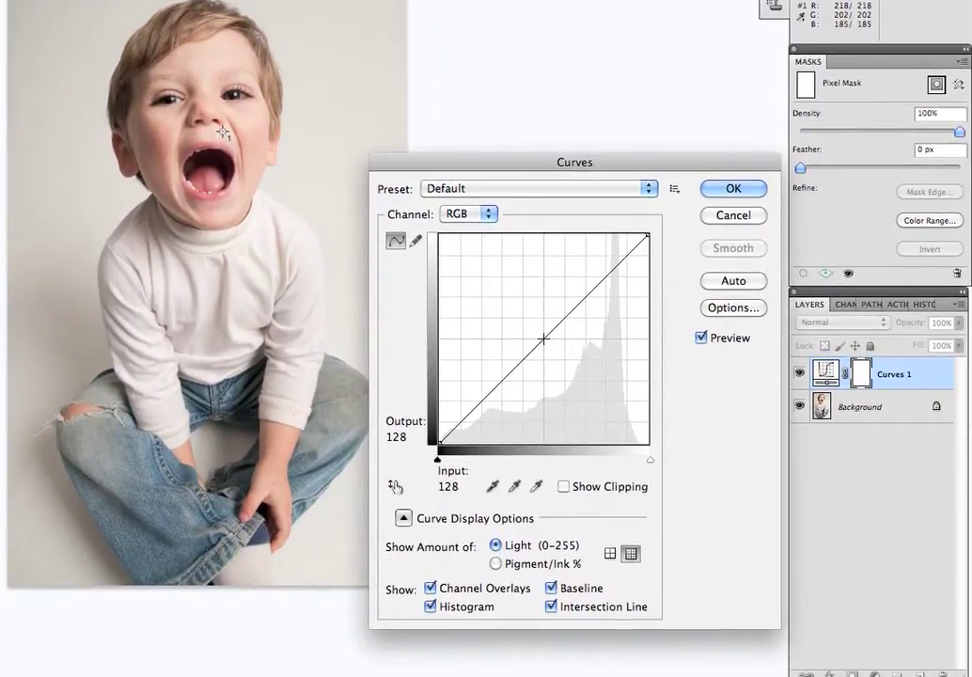
drag(543, 341, 561, 337)
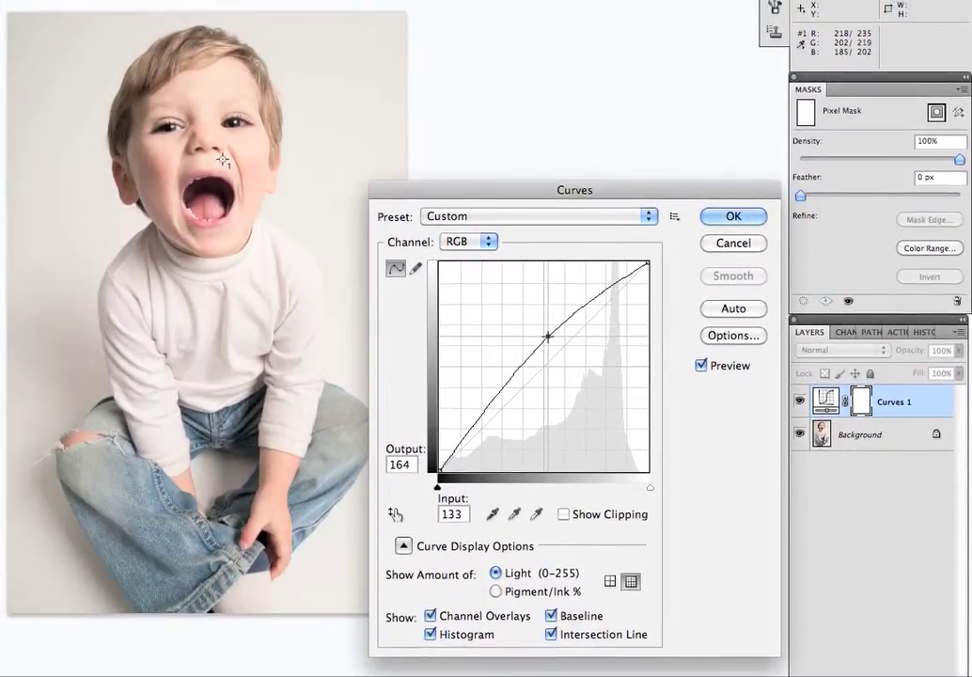
drag(546, 336, 543, 338)
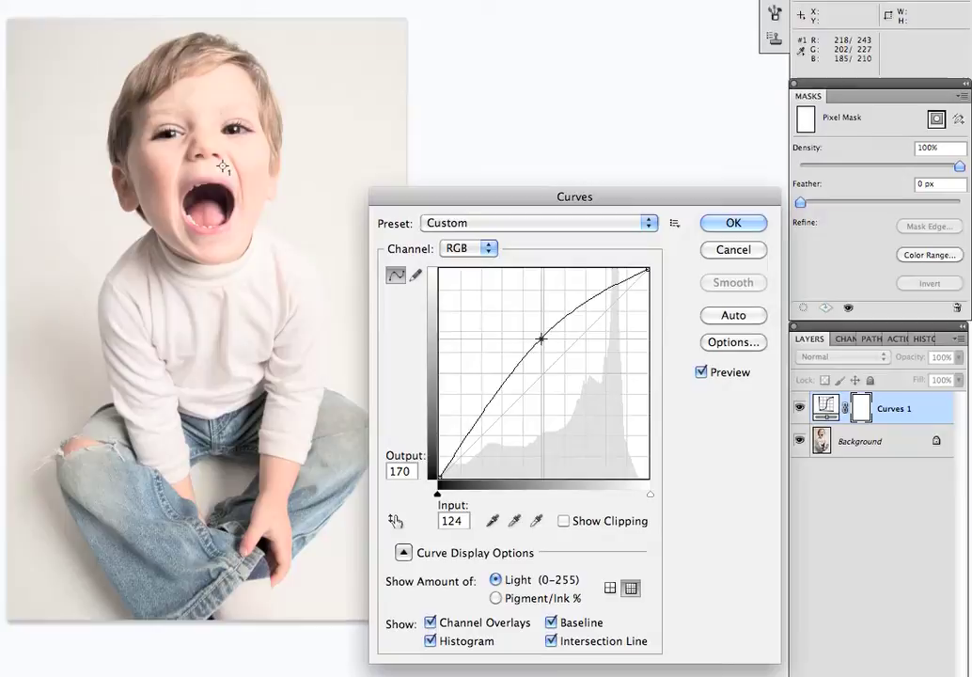
drag(542, 339, 553, 361)
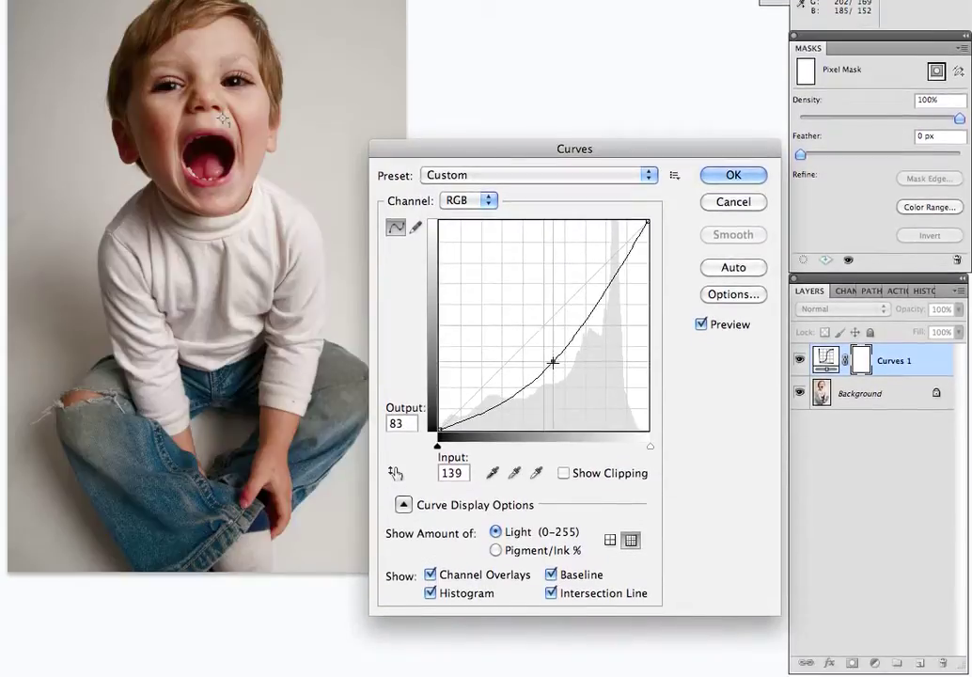
drag(554, 361, 557, 369)
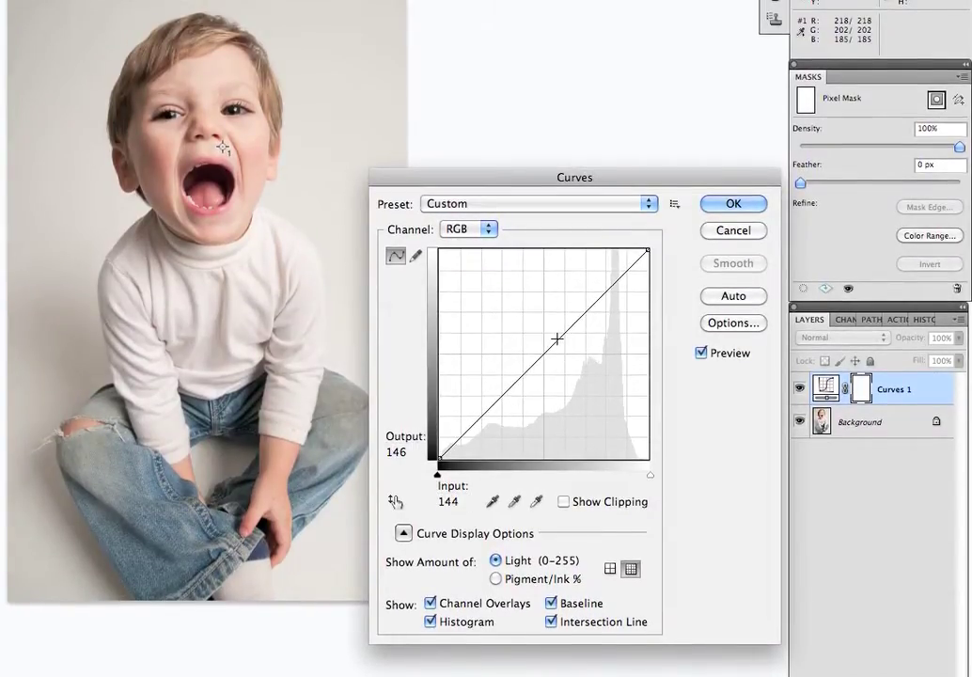
drag(557, 338, 545, 338)
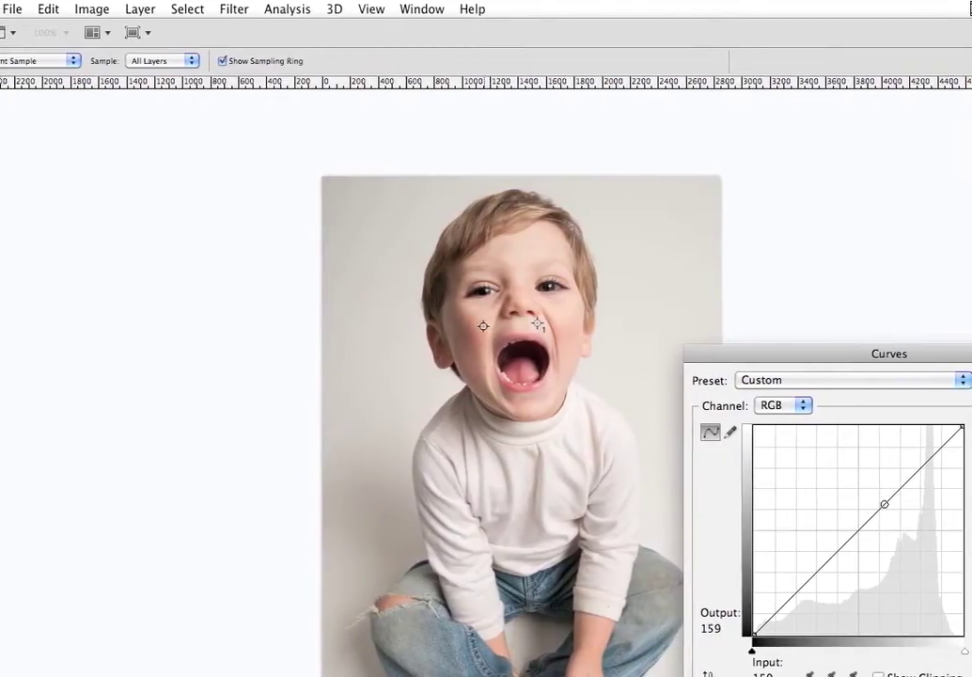
Sample several spots on the boy's cheek and mouth to place the skin-tone point on the curve
drag(884, 505, 847, 527)
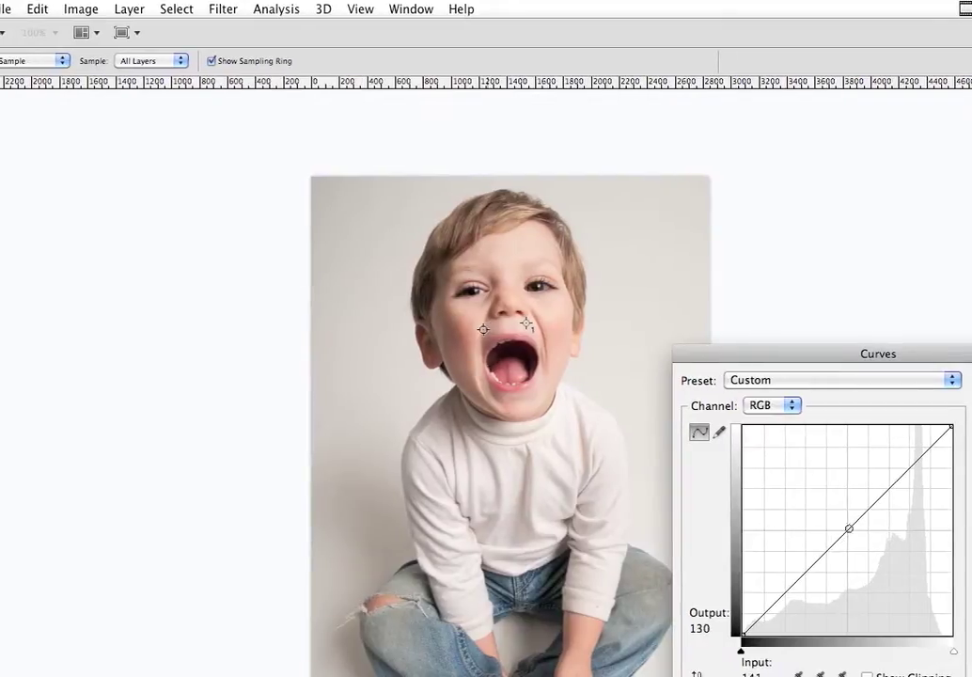
drag(847, 528, 831, 545)
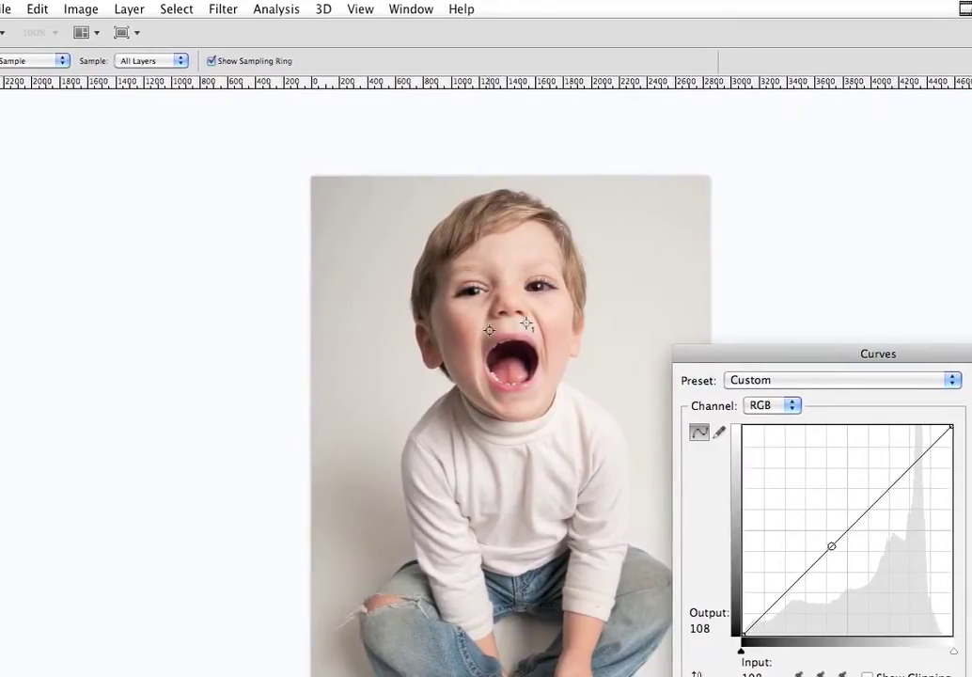
drag(831, 545, 890, 501)
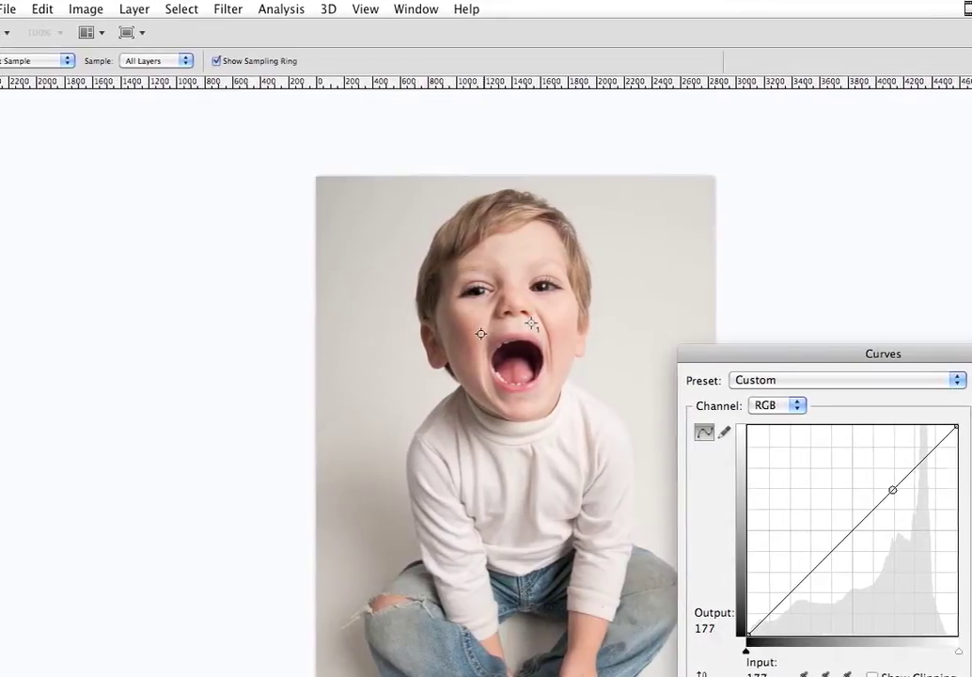
drag(893, 488, 827, 552)
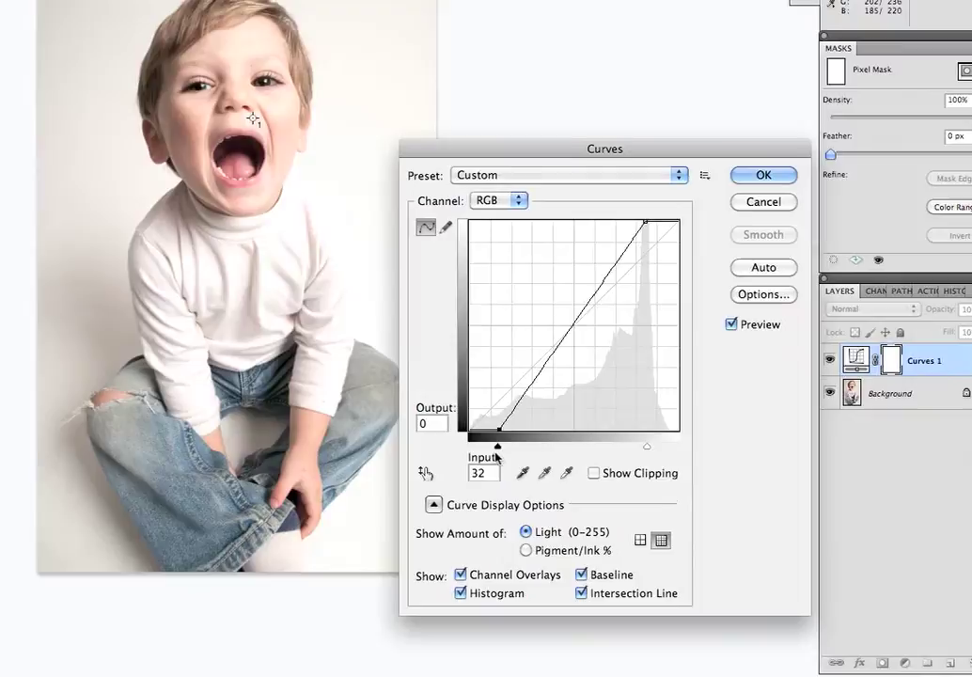
Clip the shadows with the black input slider and steepen the upper curve for harsh contrast
drag(498, 446, 492, 446)
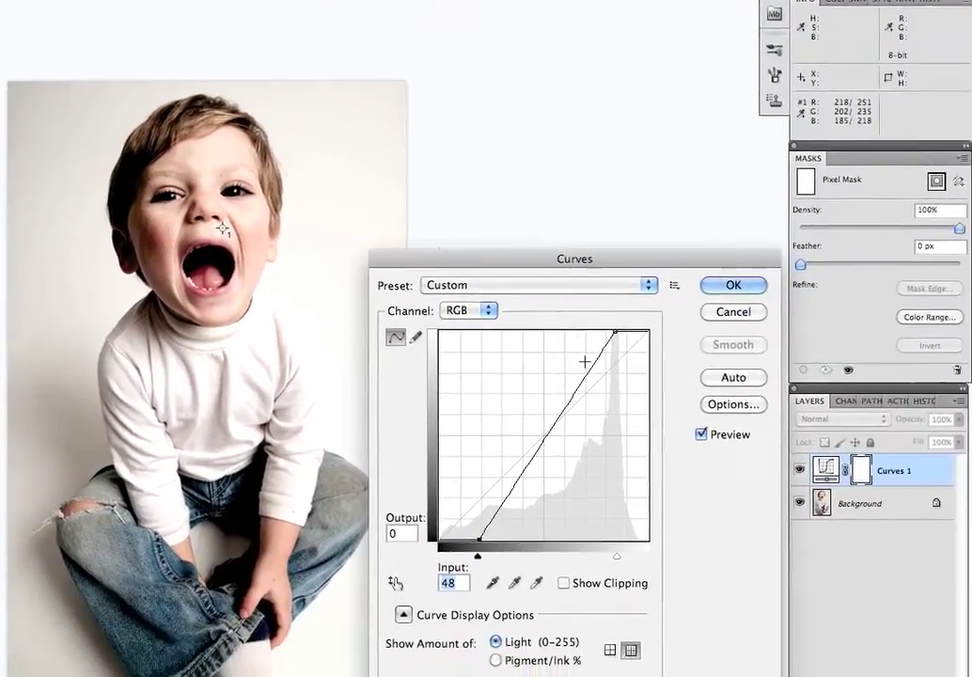
drag(506, 538, 602, 337)
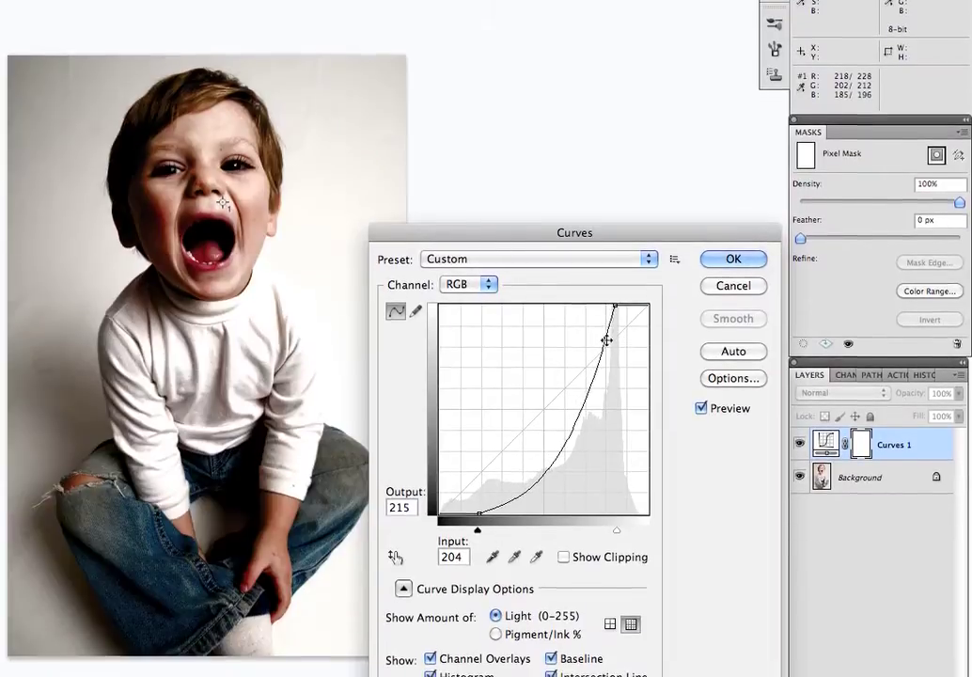
drag(607, 339, 593, 335)
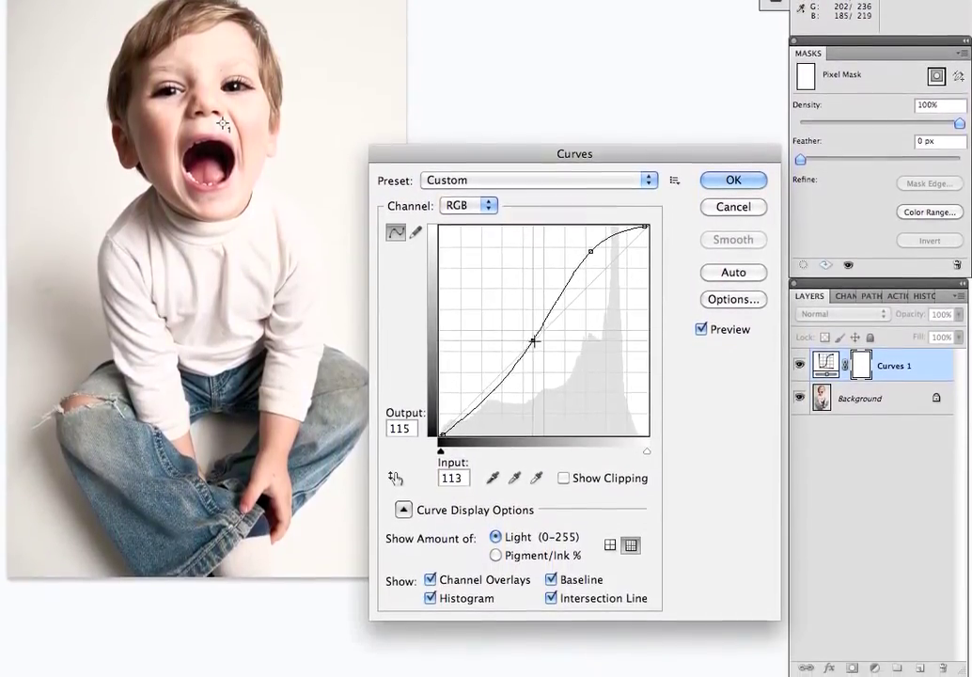
Adjust a curve point toward a gentle S, then toggle Preview off and on to compare
drag(534, 340, 534, 336)
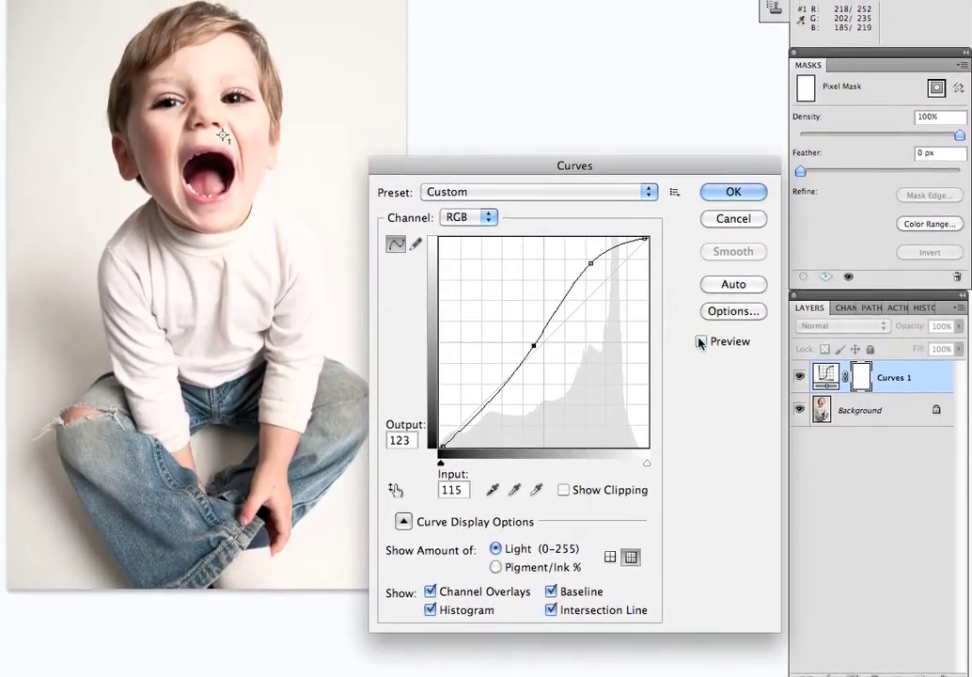
click(701, 342)
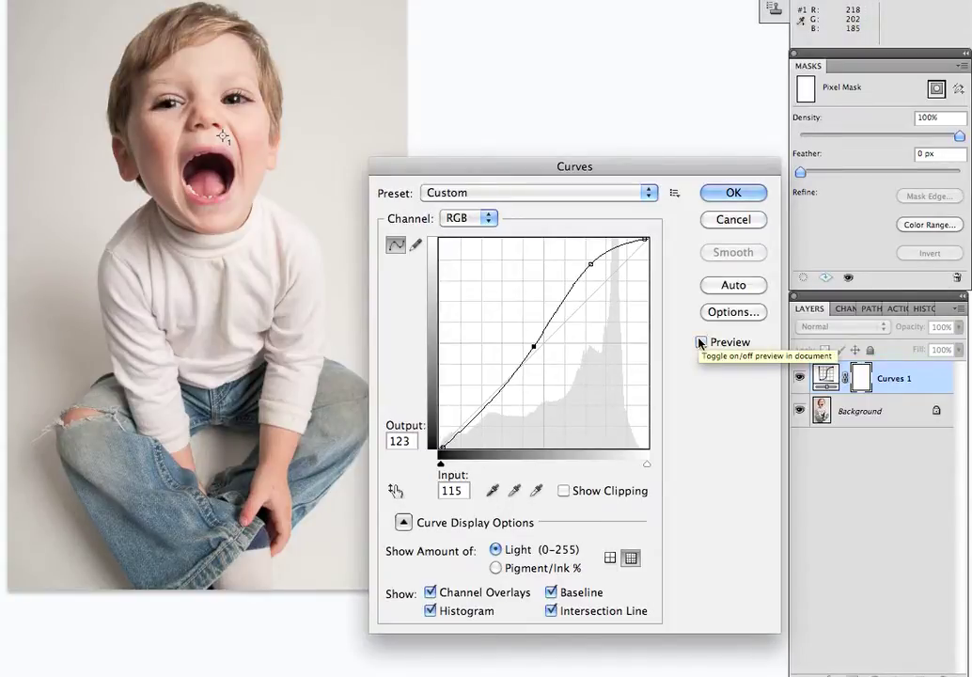
click(701, 342)
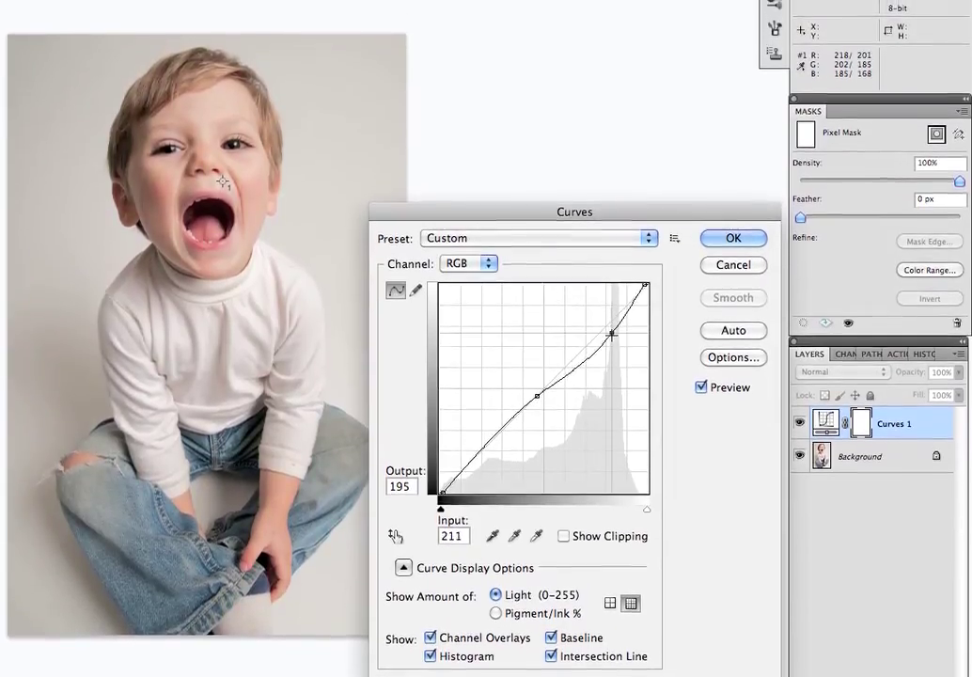
Pull the upper curve point down slightly to tone down highlights, then apply with OK
drag(610, 333, 611, 338)
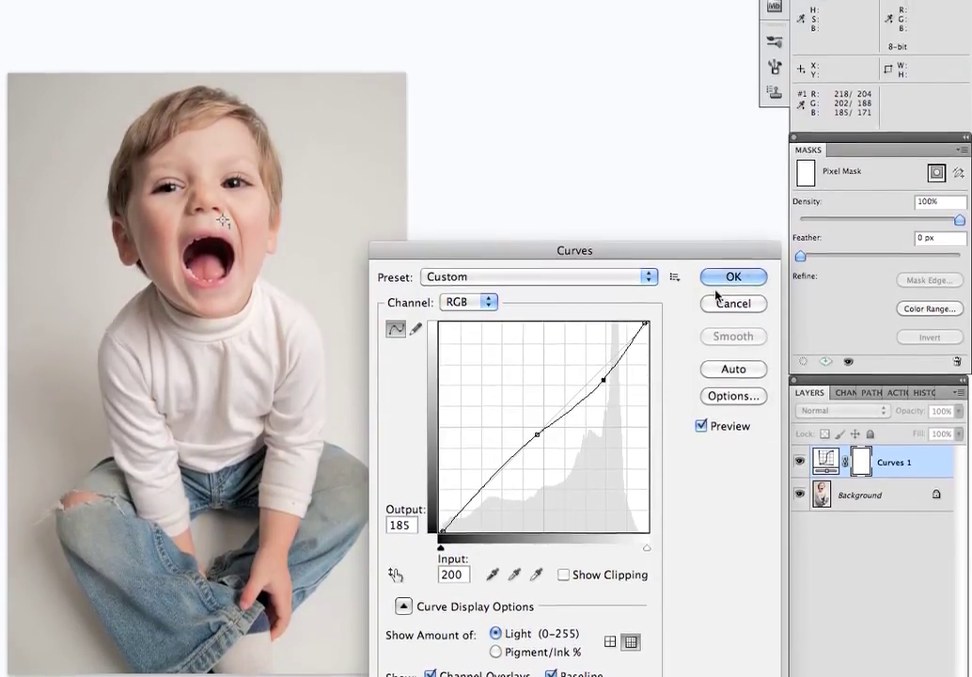
click(733, 276)
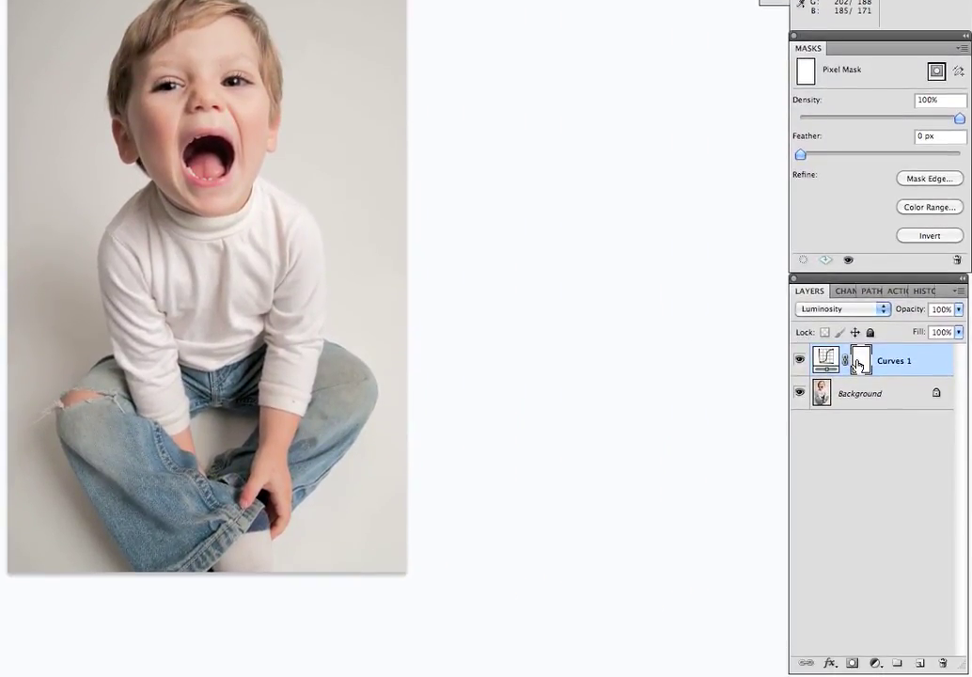
mouse_move(861, 362)
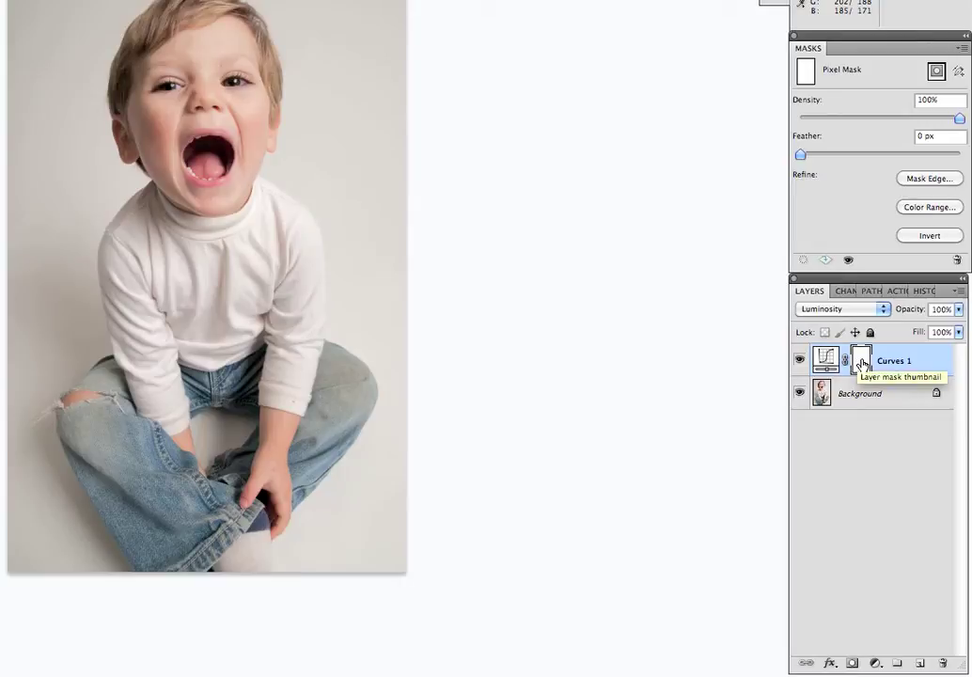